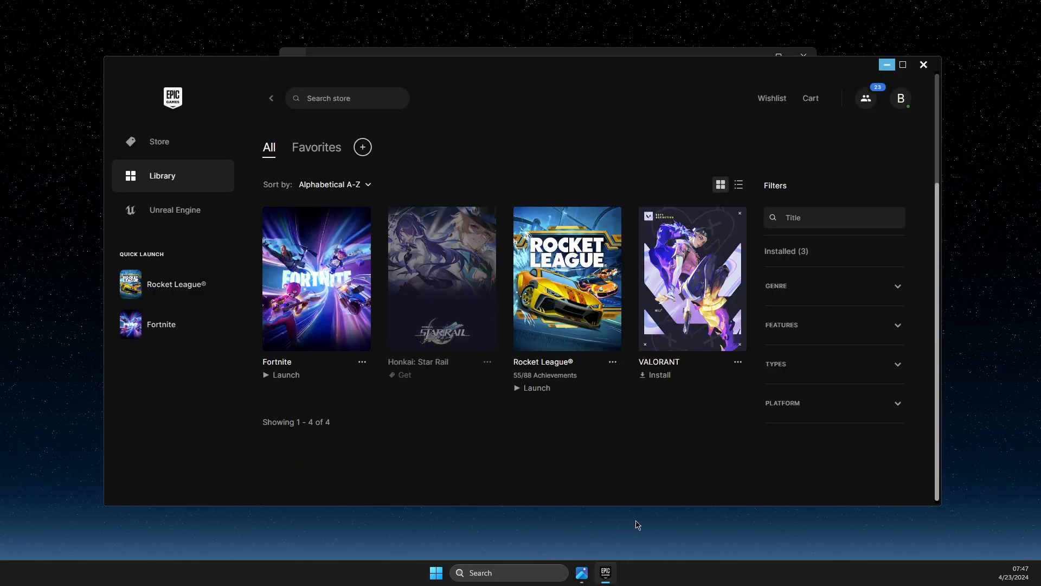
mouse_move(172, 179)
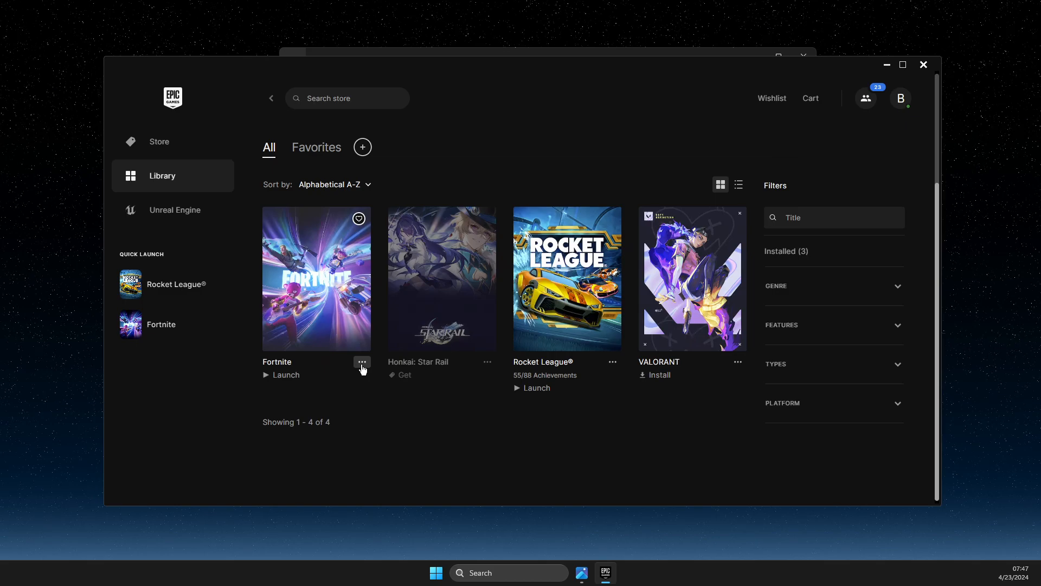
mouse_move(386, 368)
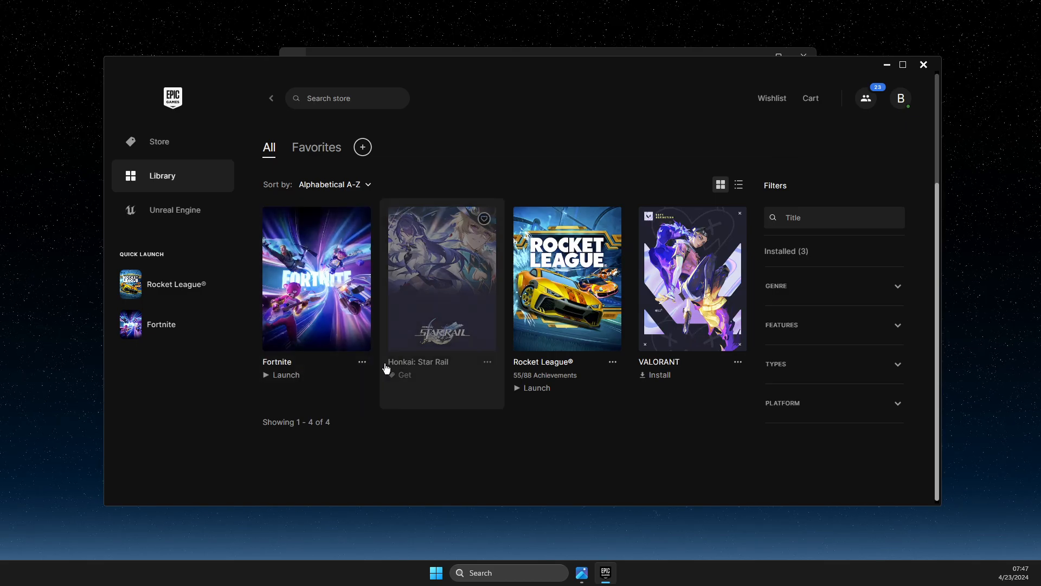
- Open Fortnite's Manage settings from its three-dot actions menu in the library
click(362, 363)
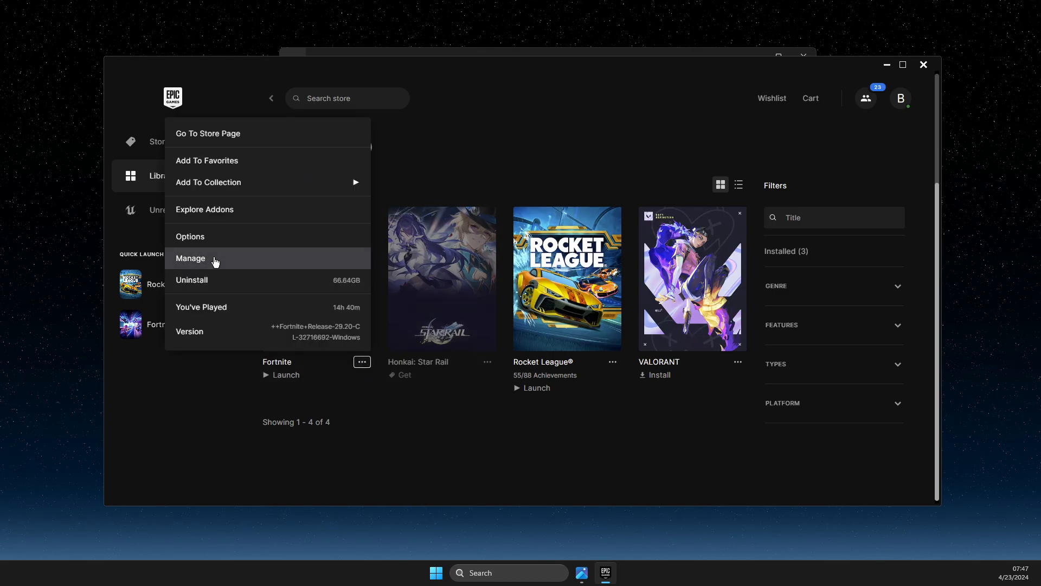
click(191, 258)
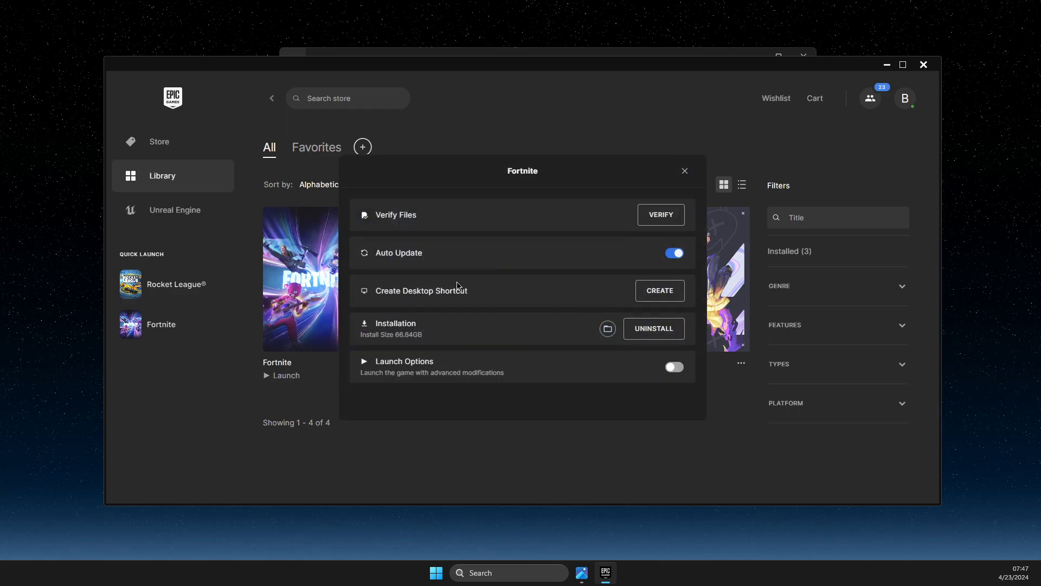
mouse_move(606, 329)
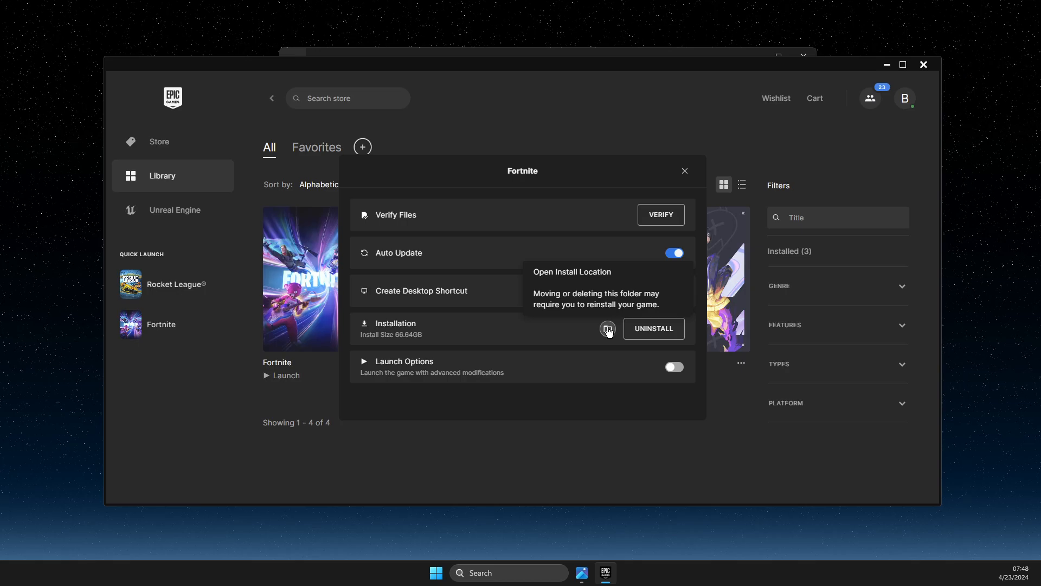
- Open the install folder, delete Binaries inside FortniteGame, then enter the Engine folder
click(607, 329)
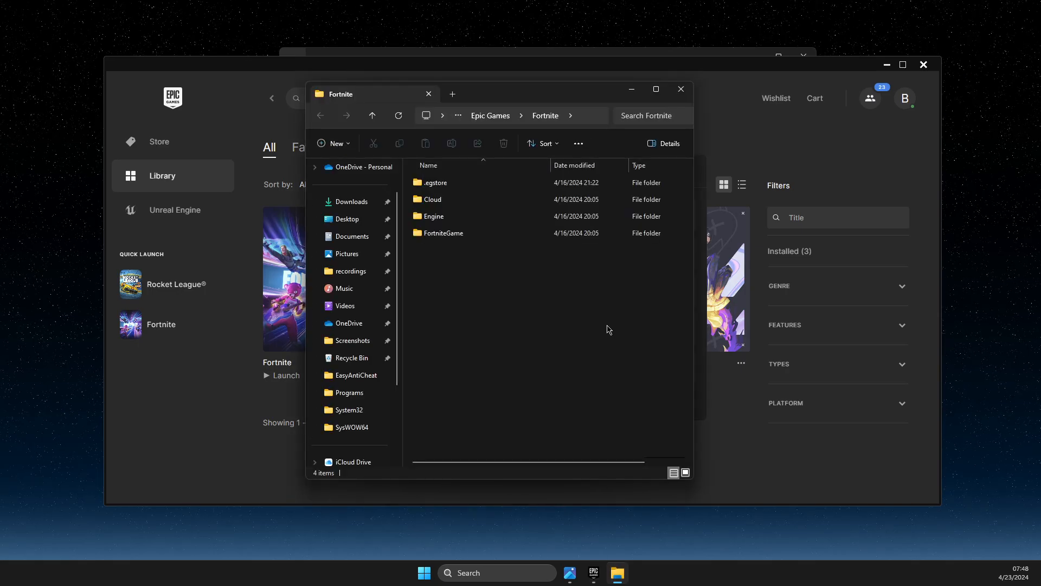
mouse_move(575, 300)
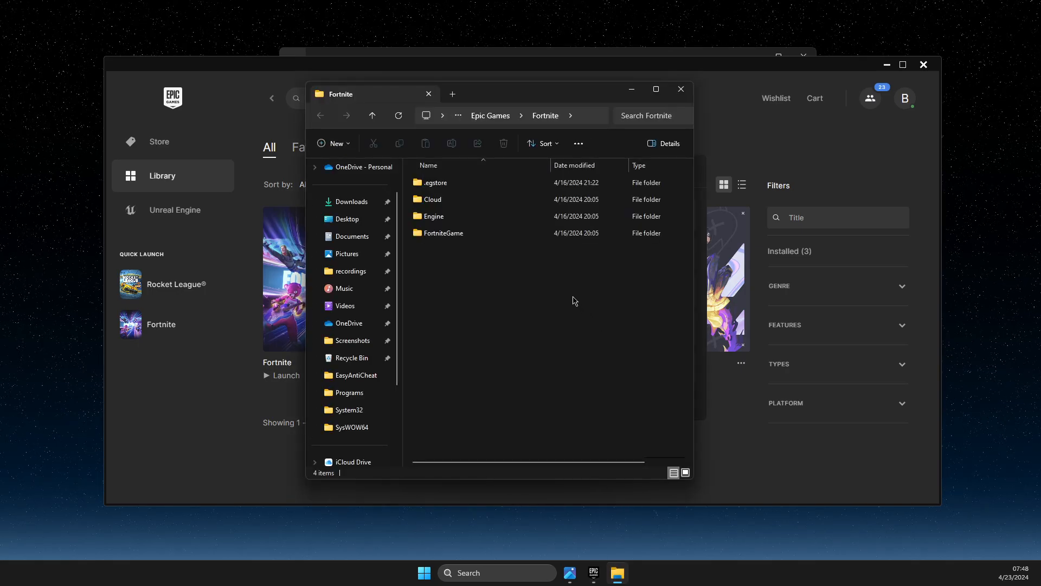
double_click(443, 232)
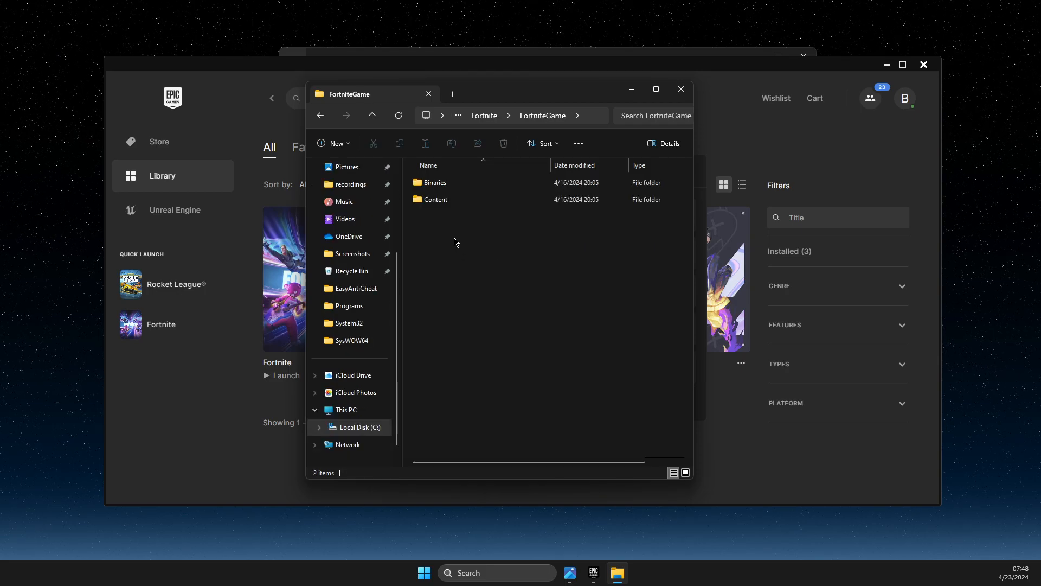
right_click(434, 182)
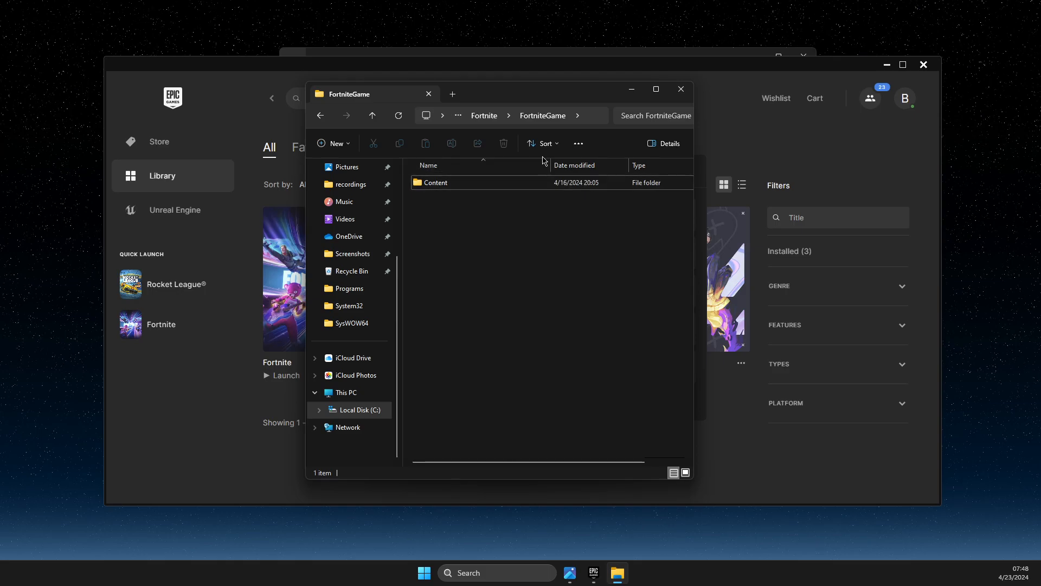
click(372, 115)
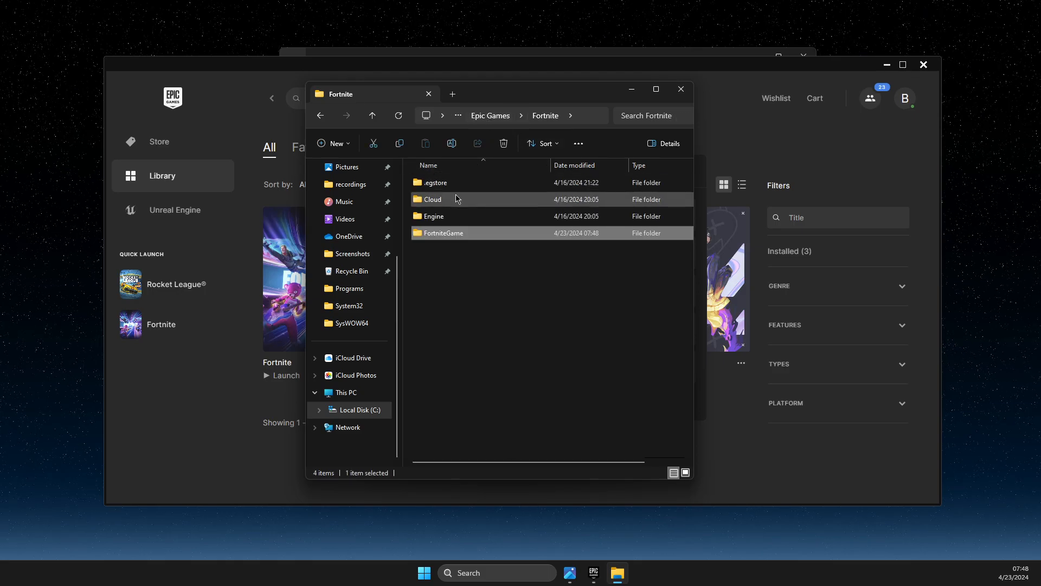
double_click(434, 216)
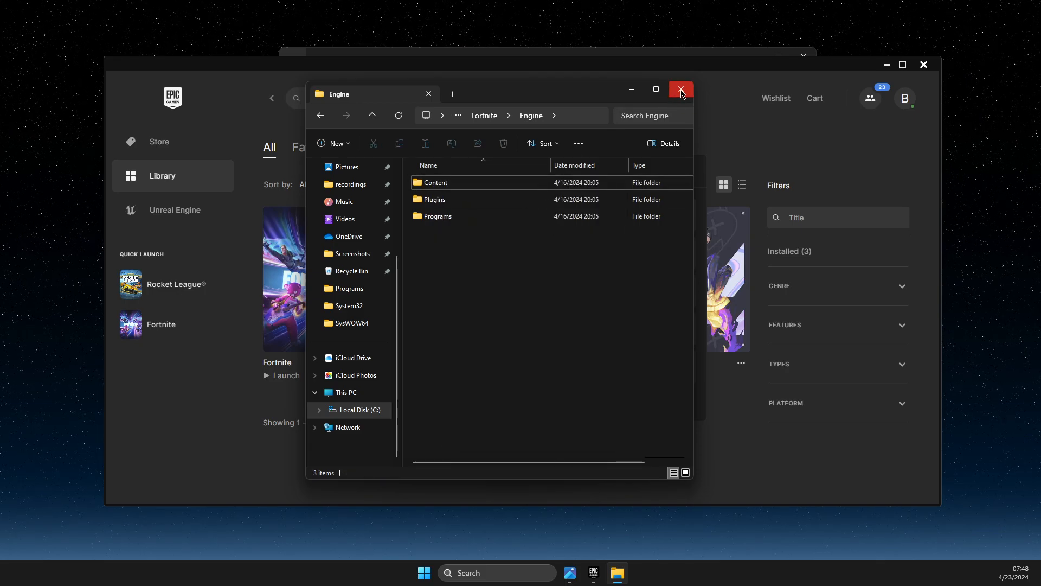
- Close File Explorer and the Fortnite Manage dialog, briefly reopening and closing Manage
click(681, 91)
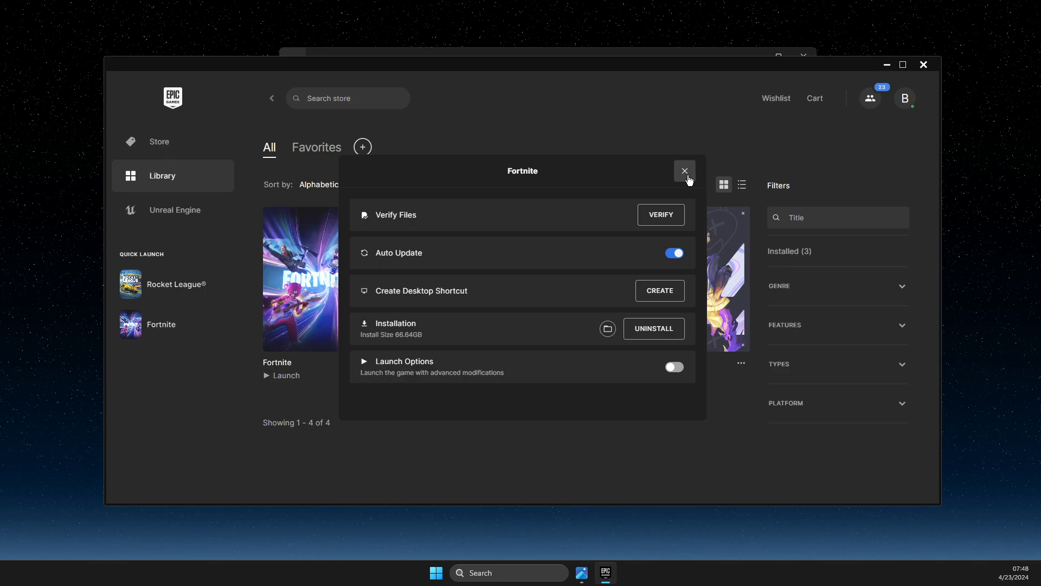
click(685, 170)
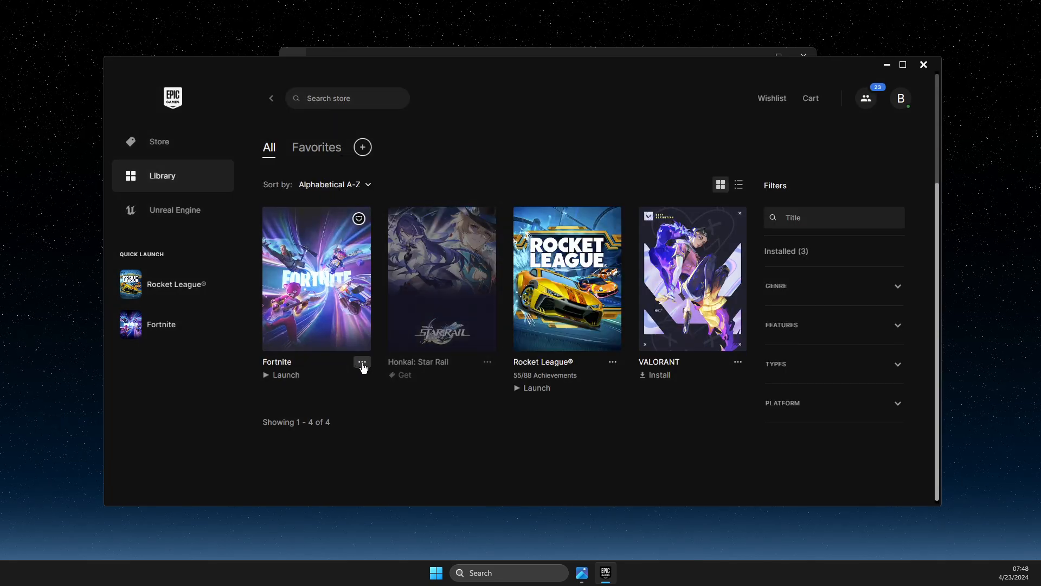
click(362, 365)
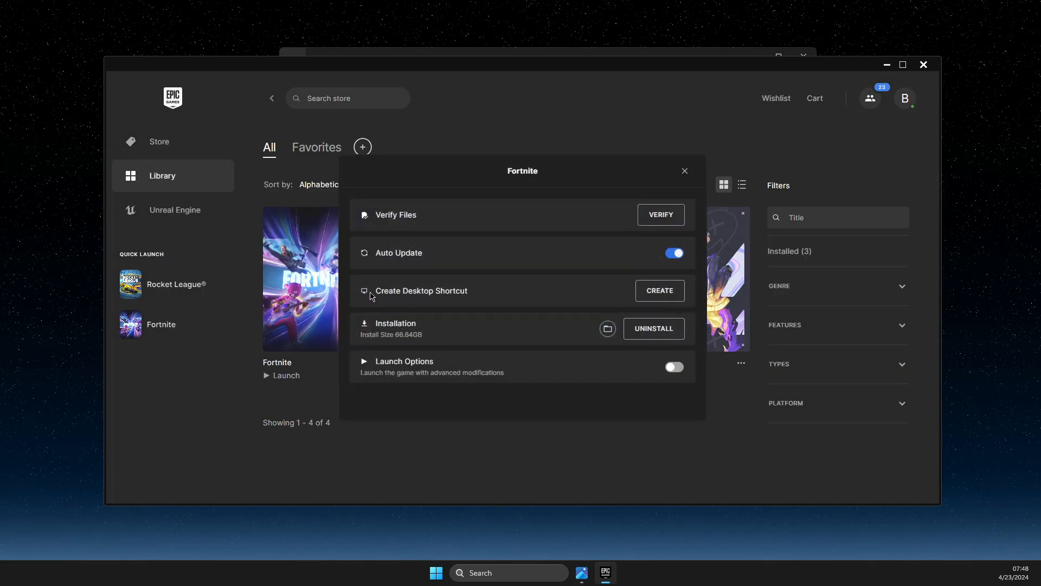
click(685, 170)
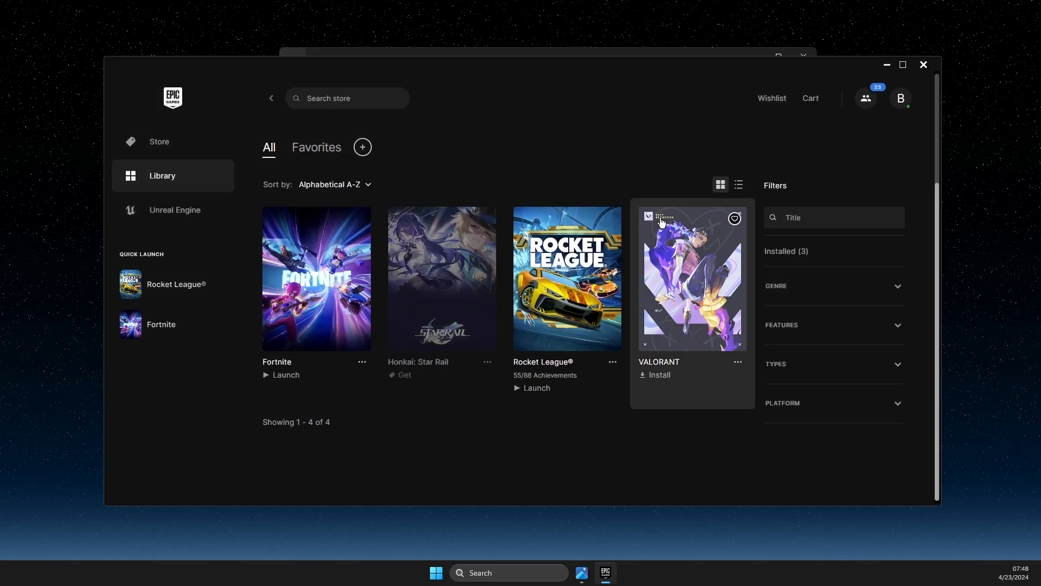